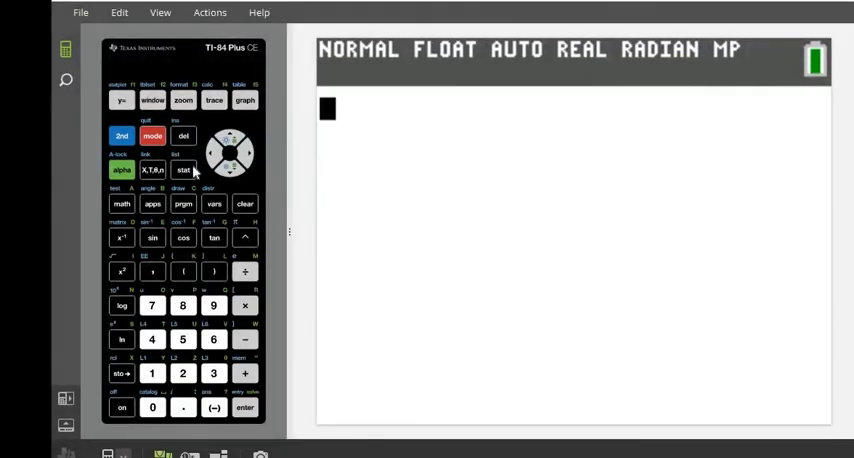
# - Open the STAT menu and choose 1:Edit to show empty lists L1–L5
pyautogui.click(183, 170)
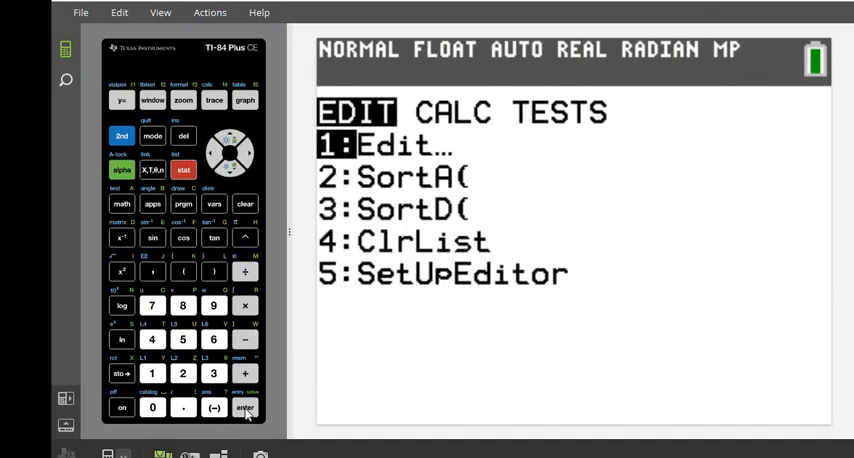
pyautogui.click(245, 407)
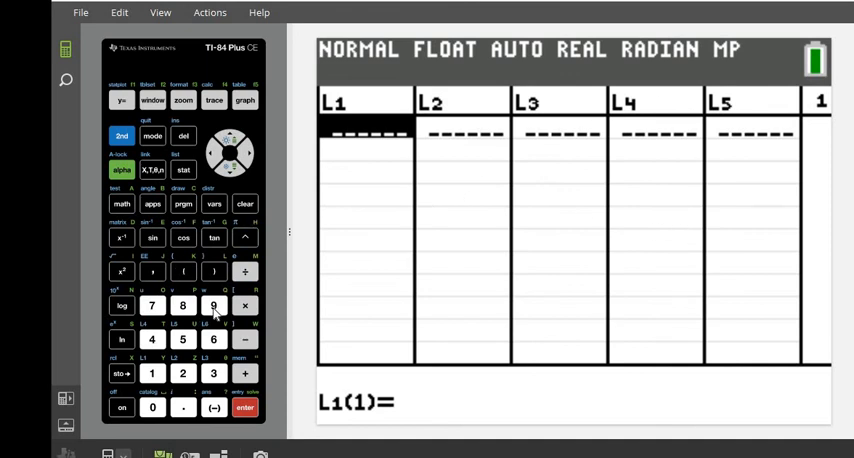
# - Enter the frequencies 9, 15, 14, 10, 6, 3, 3 into L1
pyautogui.click(213, 305)
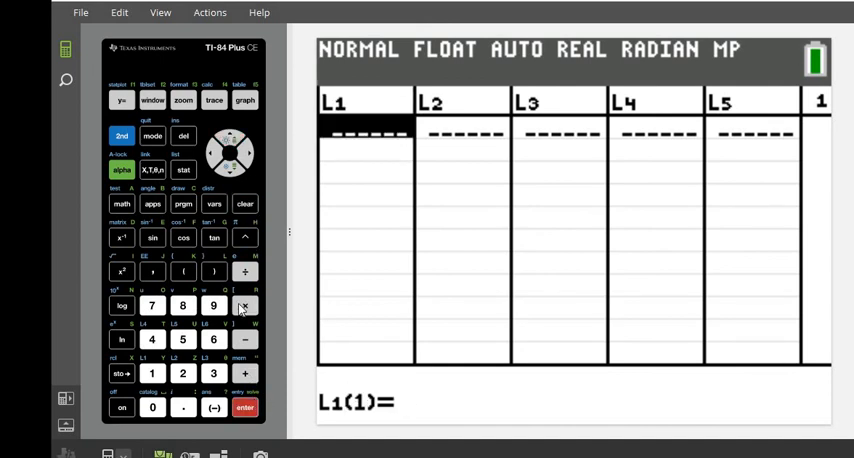
pyautogui.click(213, 305)
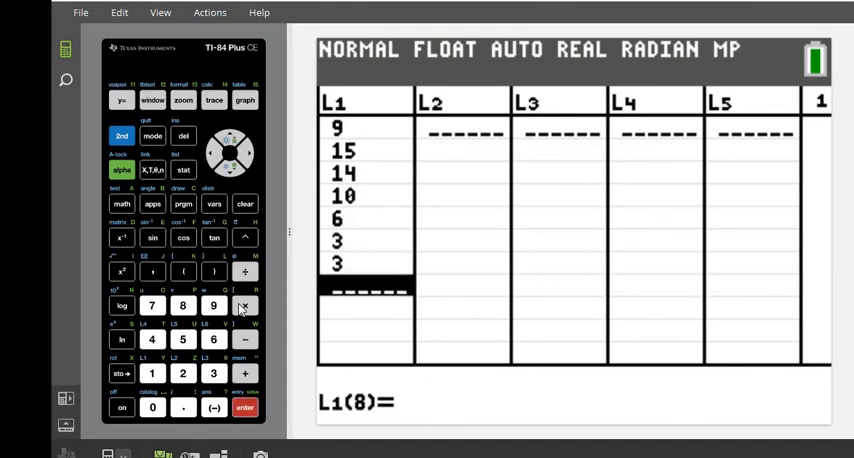
pyautogui.moveTo(398, 320)
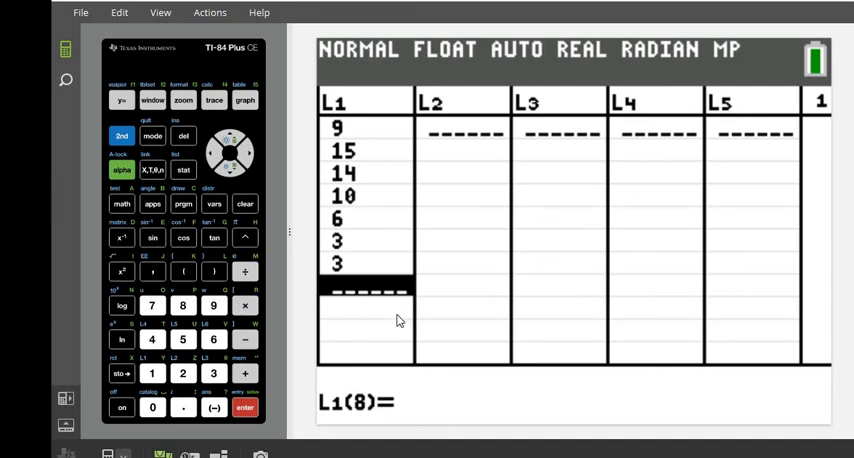
# - Type the L2 header formula L1/sum(L1), inserting sum( from LIST MATH
pyautogui.click(248, 152)
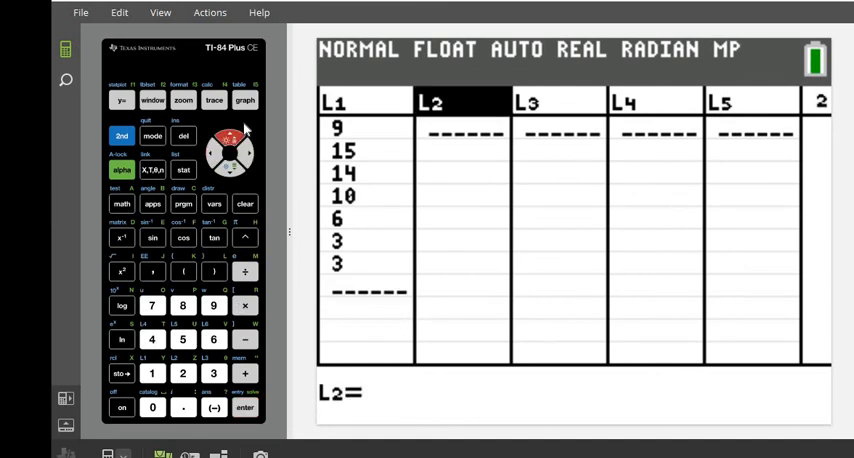
pyautogui.moveTo(420, 95)
pyautogui.write('L1')
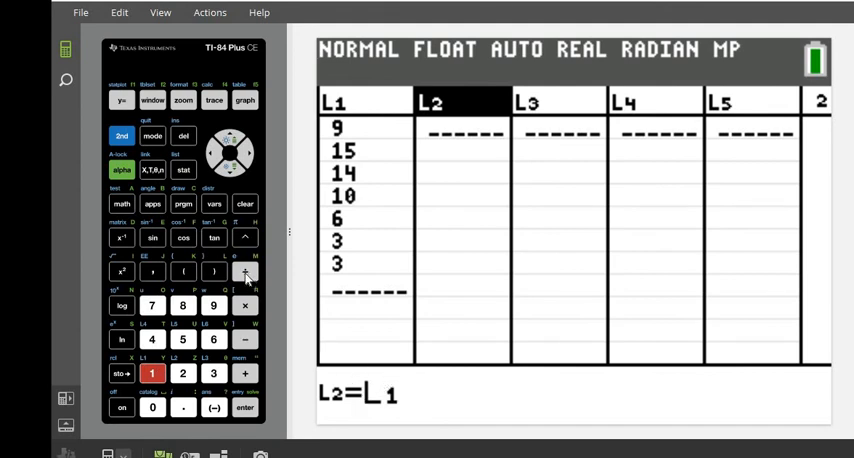
pyautogui.click(245, 273)
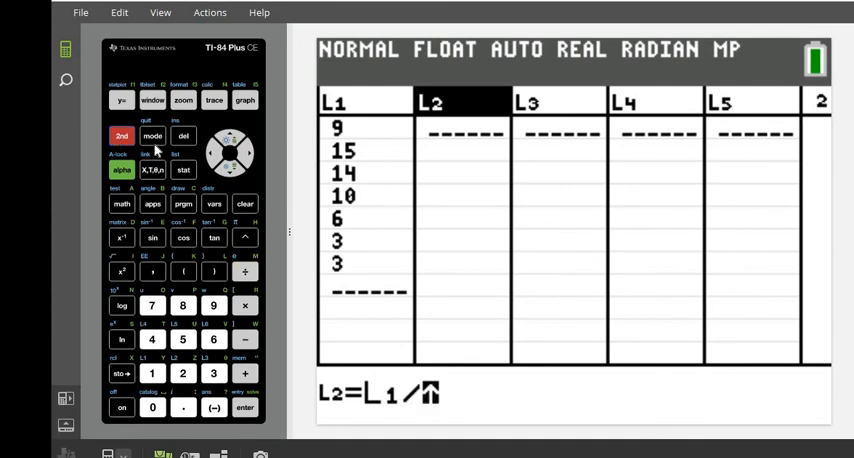
pyautogui.click(183, 170)
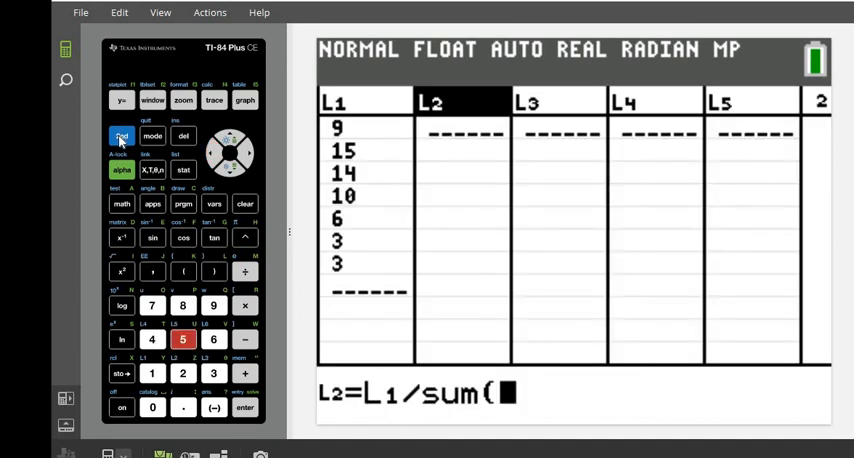
pyautogui.click(152, 372)
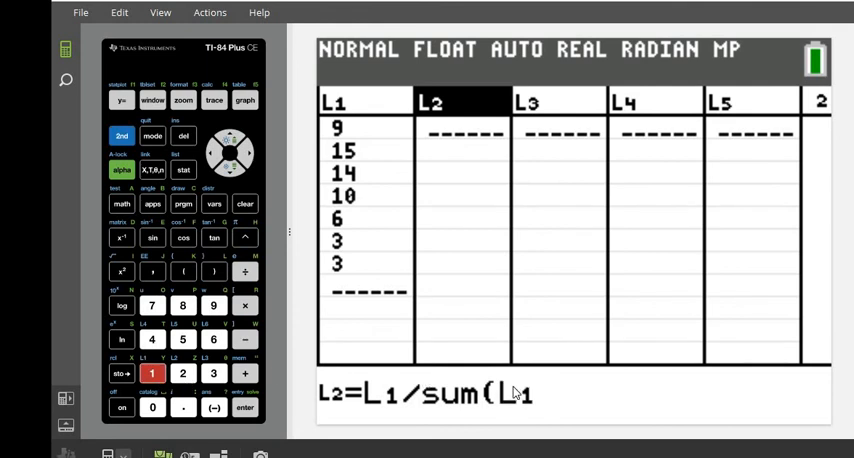
pyautogui.click(213, 272)
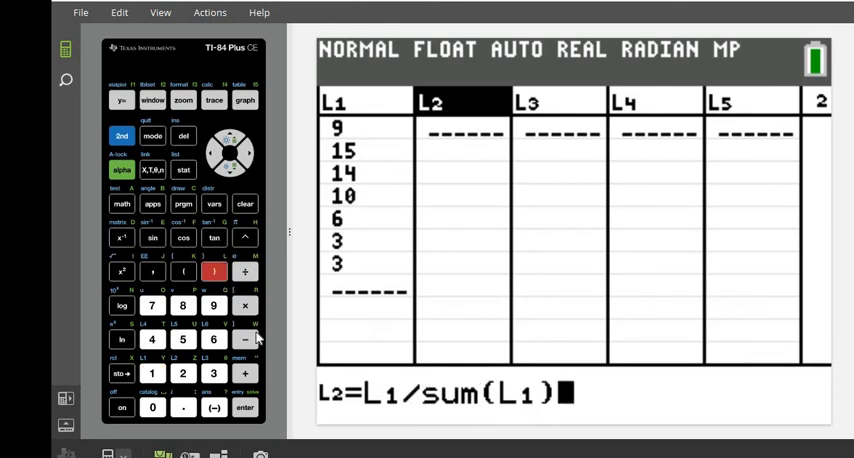
pyautogui.moveTo(258, 337)
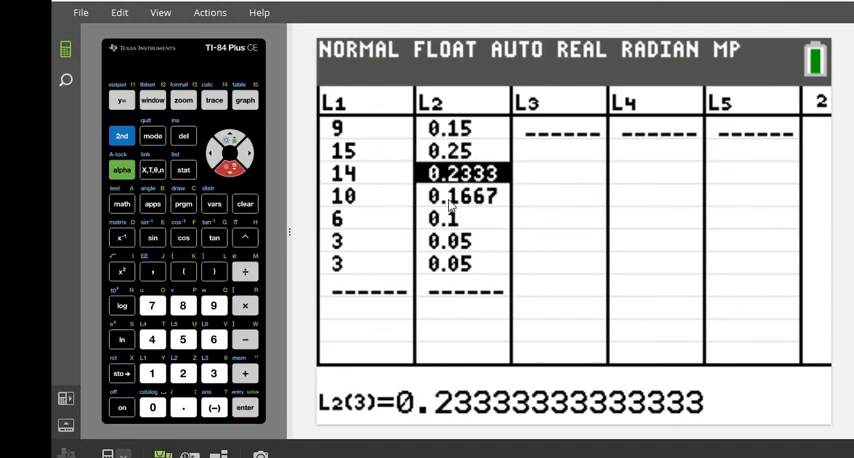
pyautogui.moveTo(470, 232)
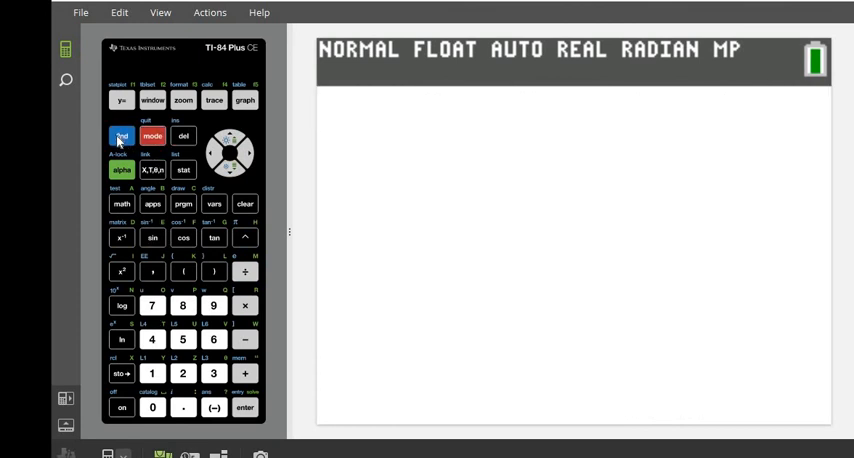
# - Open the LIST NAMES menu listing L1 through L6
pyautogui.click(183, 170)
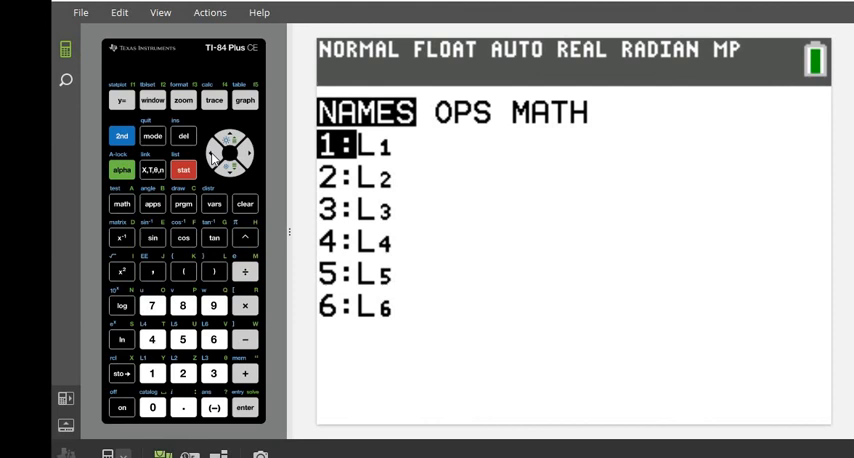